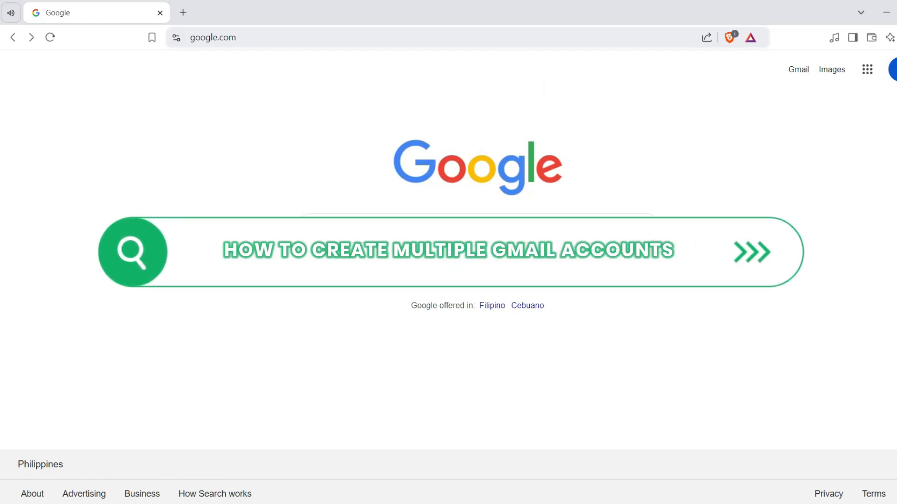
Select the Google homepage URL in Chrome's address bar
left_click(214, 38)
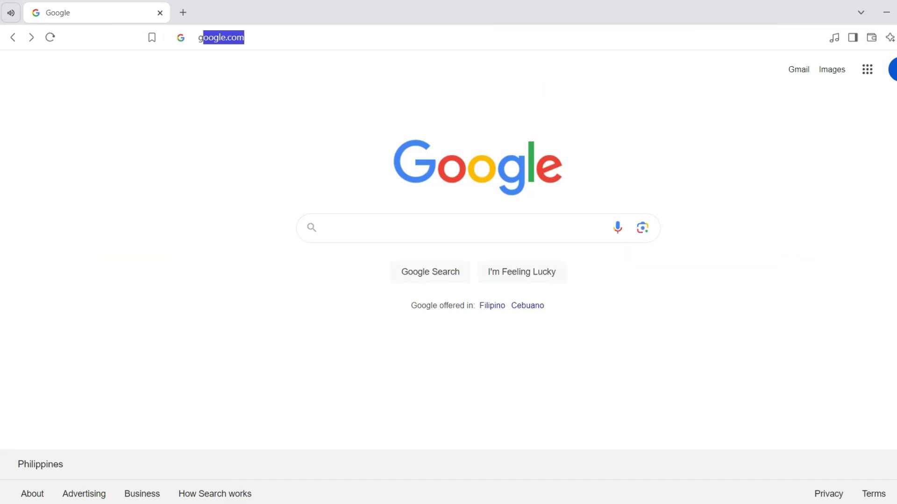
Go to gmail.com and show the personal, child, or business account choices
type("gmail.com")
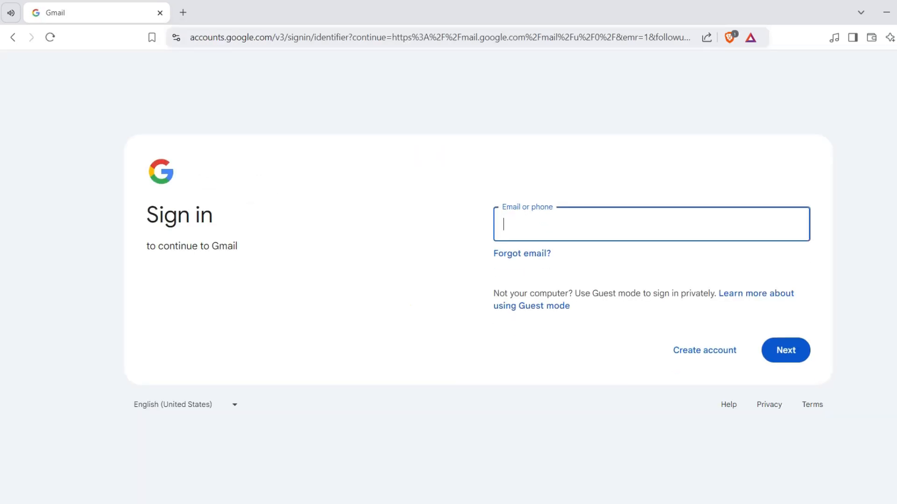
left_click(704, 350)
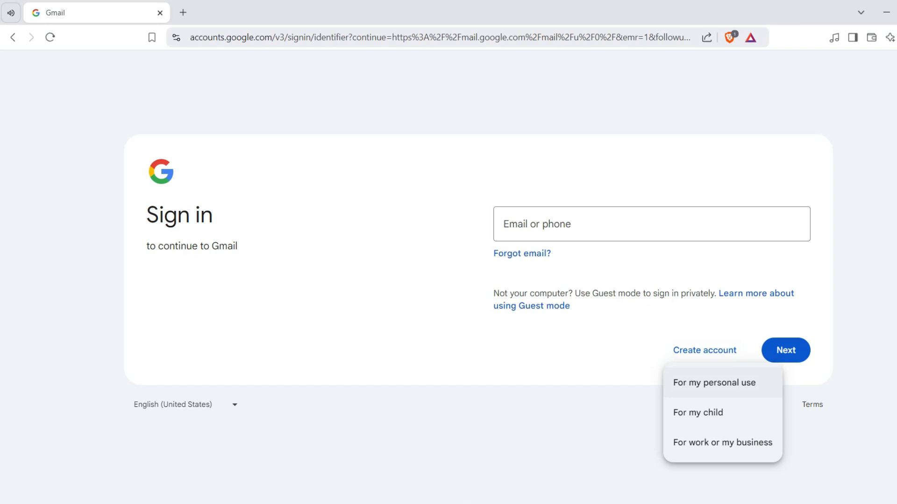
Dismiss the account-creation menu to reach the Gmail inbox with Primary, Promotions, Social tabs
left_click(713, 382)
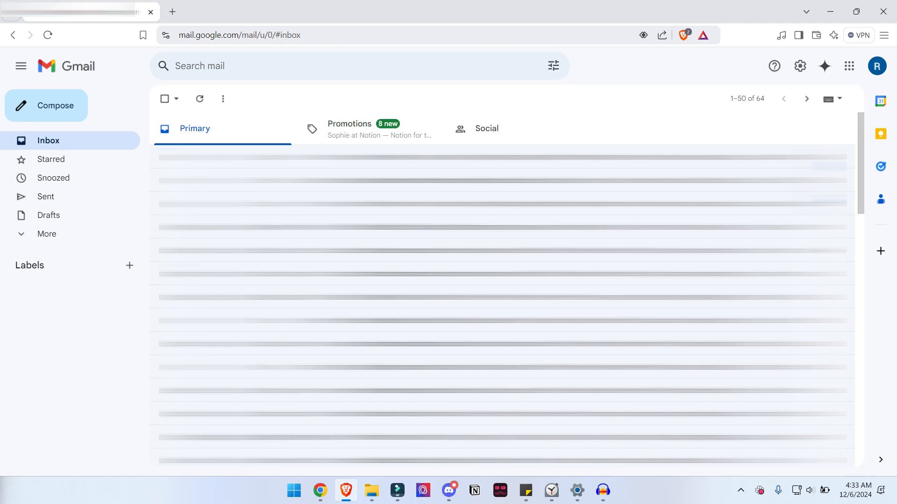
Show the account panel with storage use, Add account, and Sign out
left_click(876, 66)
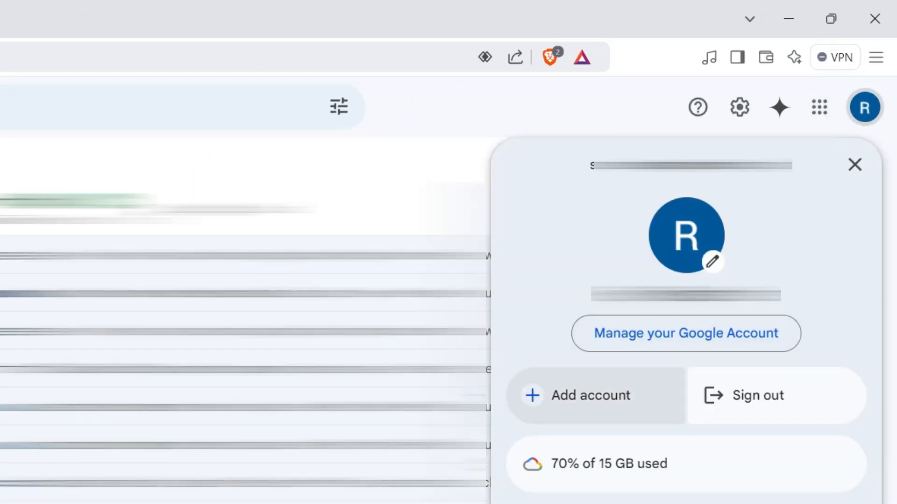
Add another account, opening a new sign-in tab with the email field focused
left_click(591, 395)
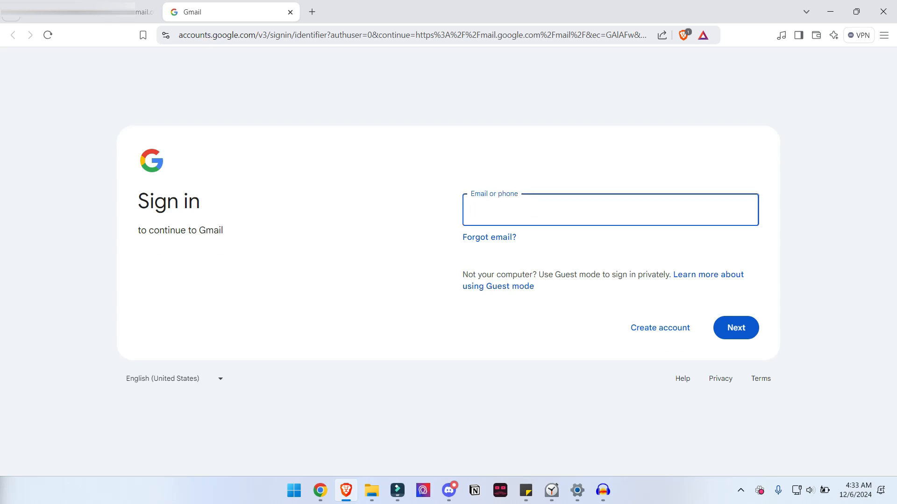
left_click(609, 209)
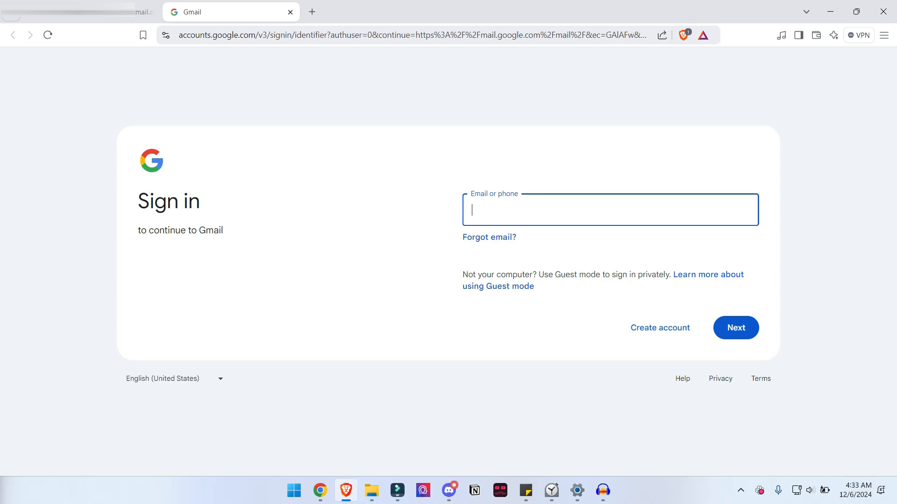